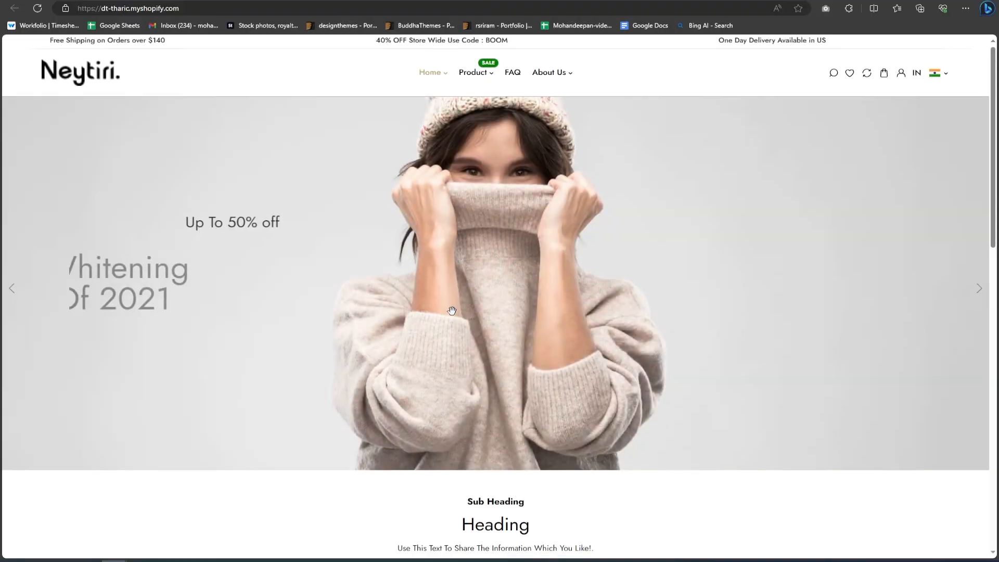
- Scroll down the Neytiri storefront preview before heading to the Themes admin page
{"action": "scroll", "scroll_direction": "down", "scroll_amount": 3}
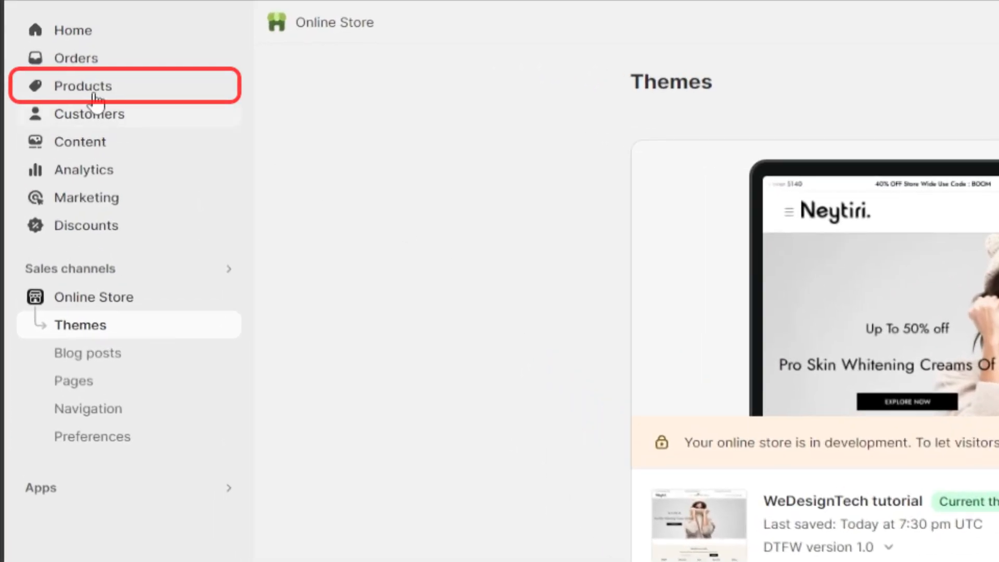
- Review Products > Collections, then customise the current WeDesignTech tutorial theme
{"action": "left_click", "coordinate": [82, 86]}
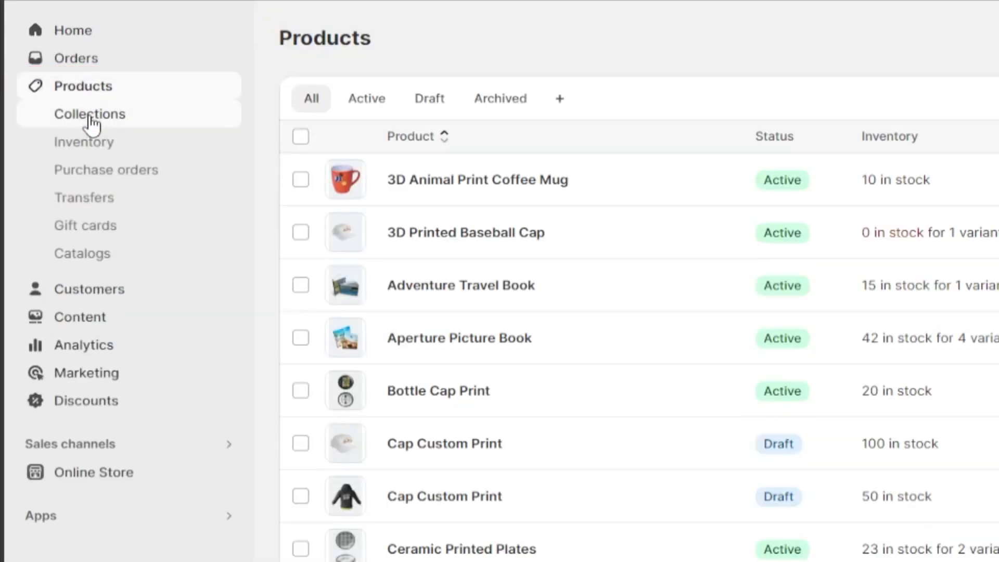
{"action": "left_click", "coordinate": [88, 114]}
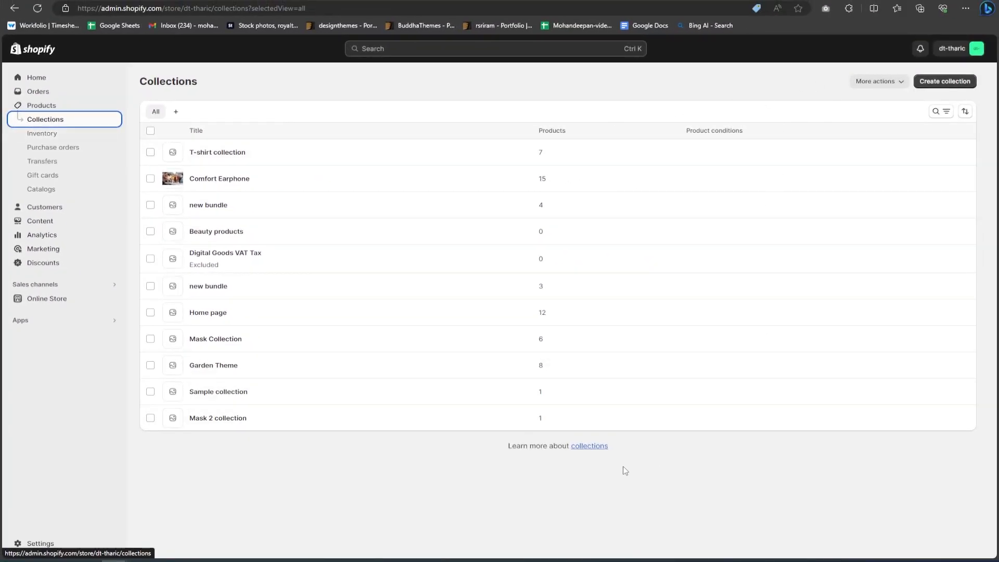
{"action": "mouse_move", "coordinate": [361, 483]}
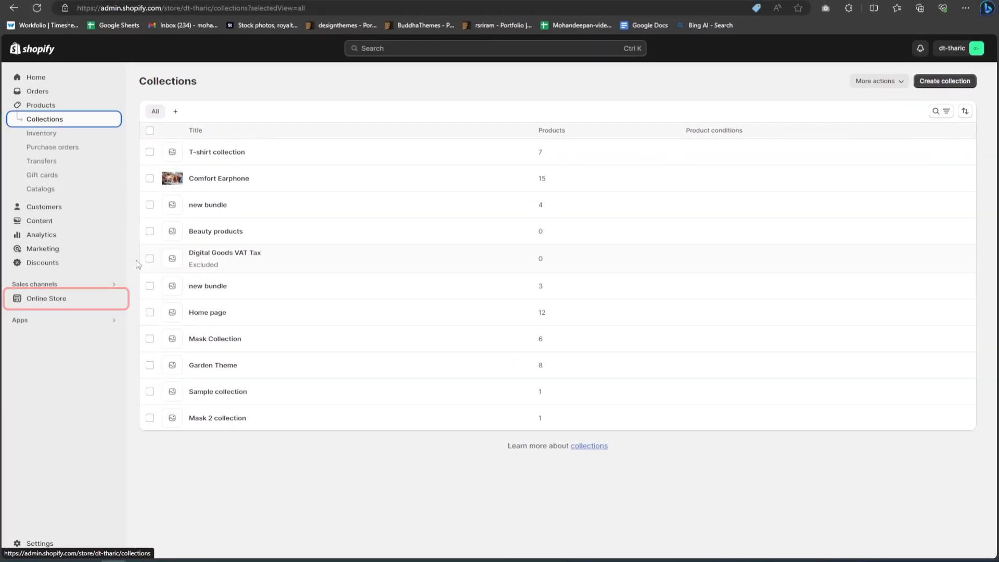
{"action": "left_click", "coordinate": [46, 298]}
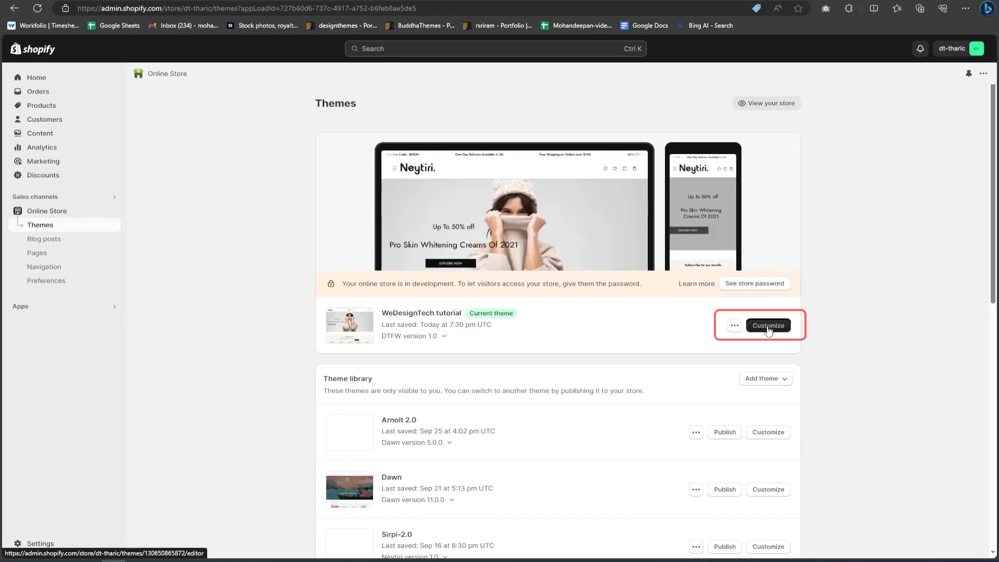
{"action": "left_click", "coordinate": [768, 325]}
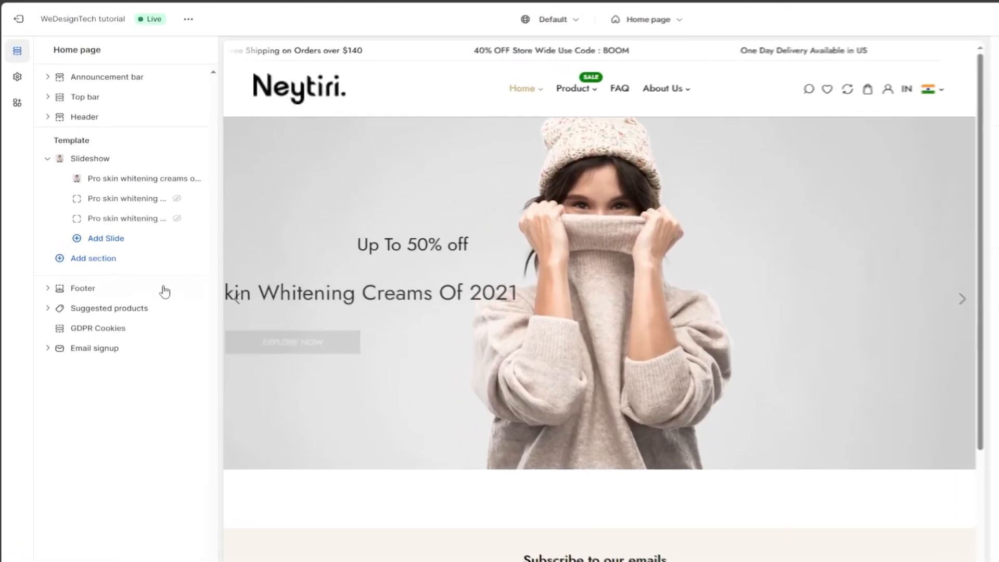
- Add a Product Tab section below the slideshow by searching 'product'
{"action": "left_click", "coordinate": [93, 258]}
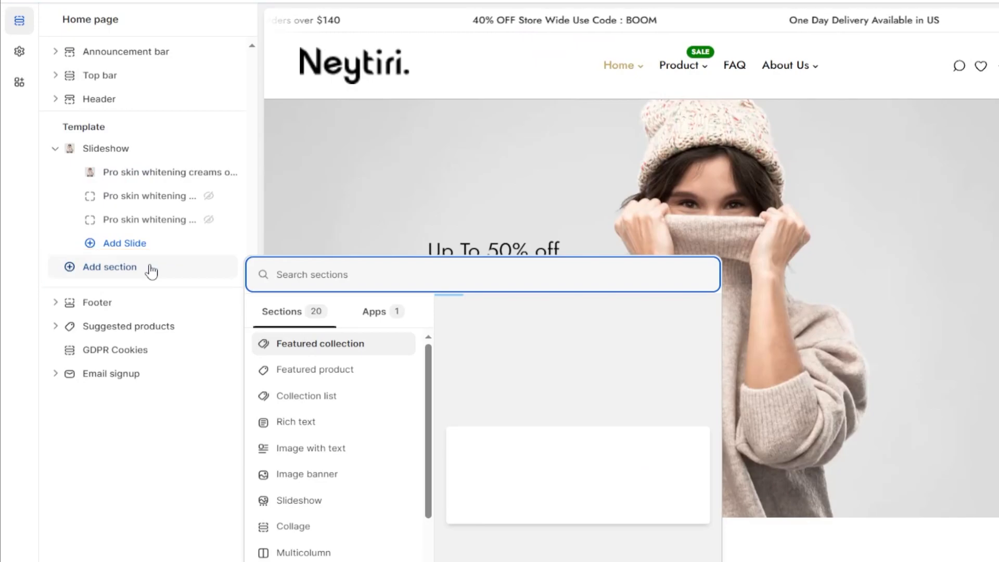
{"action": "type", "text": "product"}
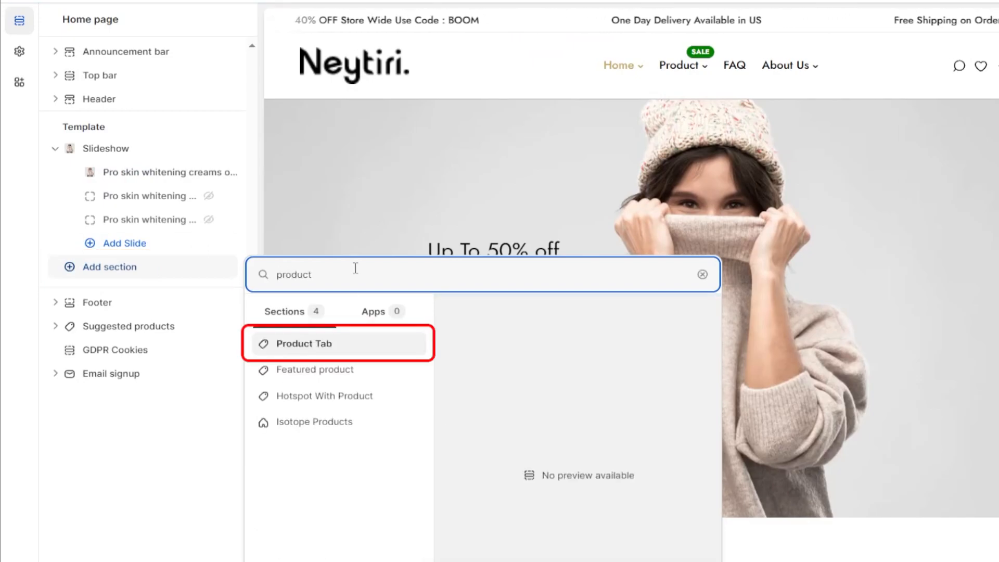
{"action": "left_click", "coordinate": [304, 343]}
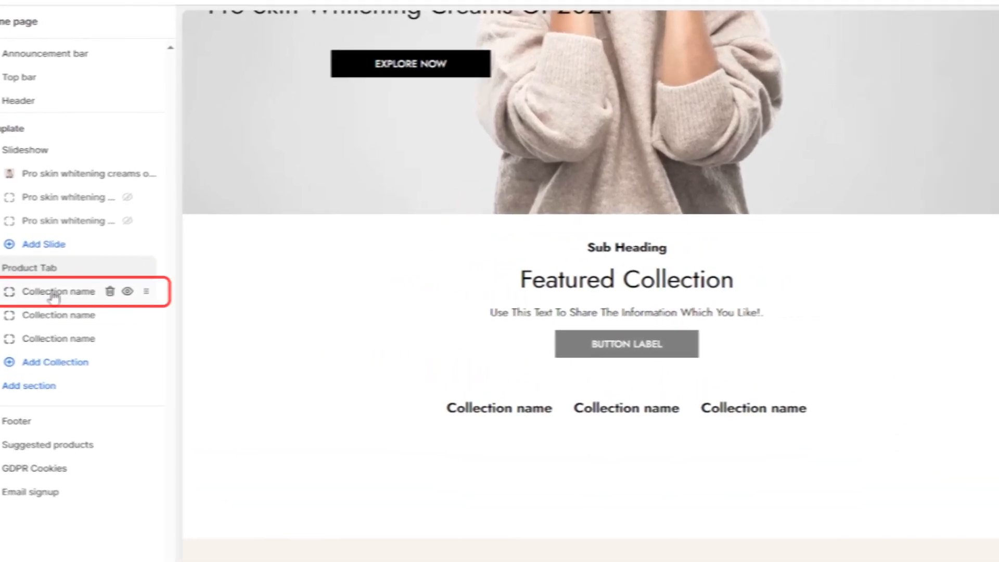
- Make the first tab 'T shirt', linked to the T-shirt collection with an icon
{"action": "left_click", "coordinate": [54, 292]}
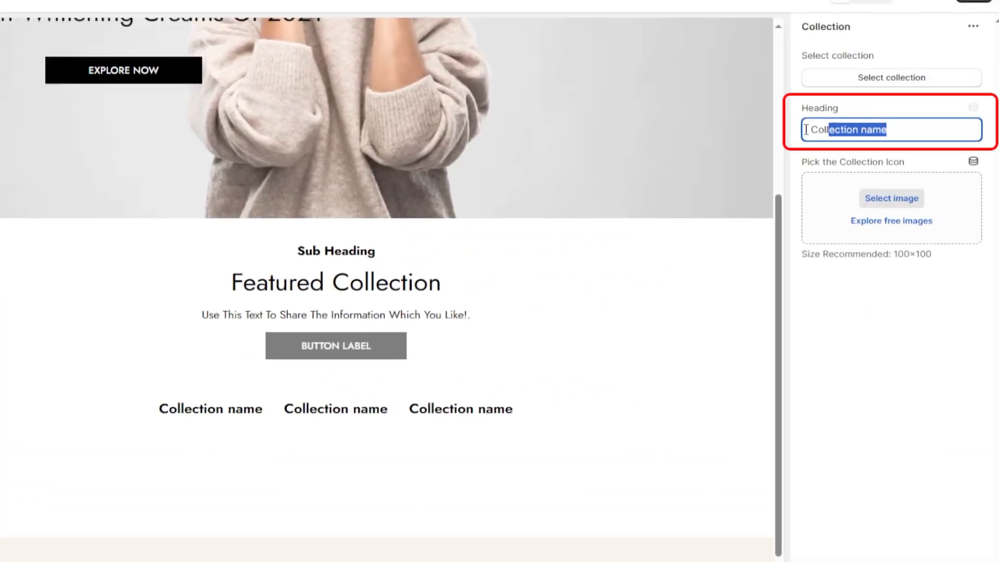
{"action": "type", "text": "T shirt"}
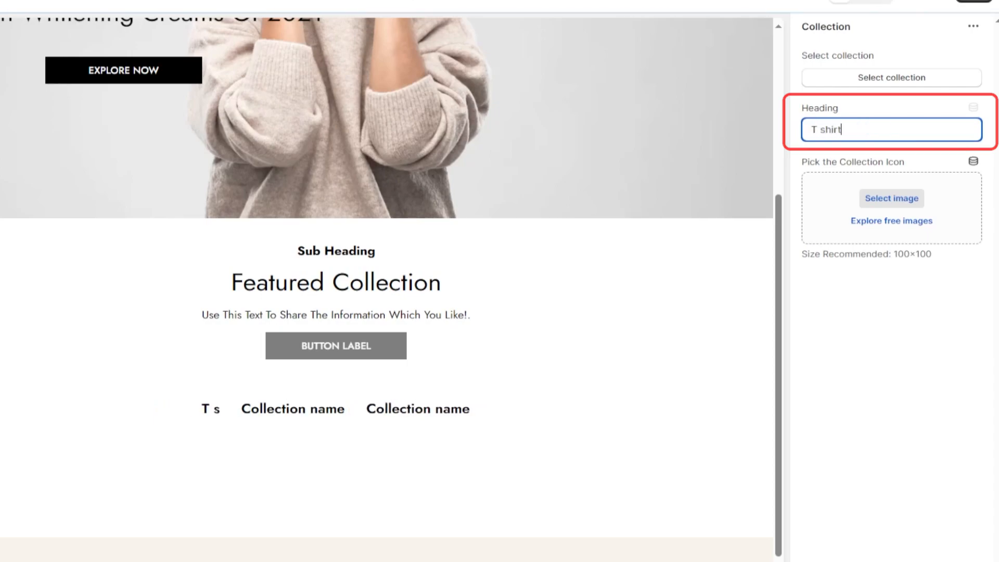
{"action": "left_click", "coordinate": [893, 77]}
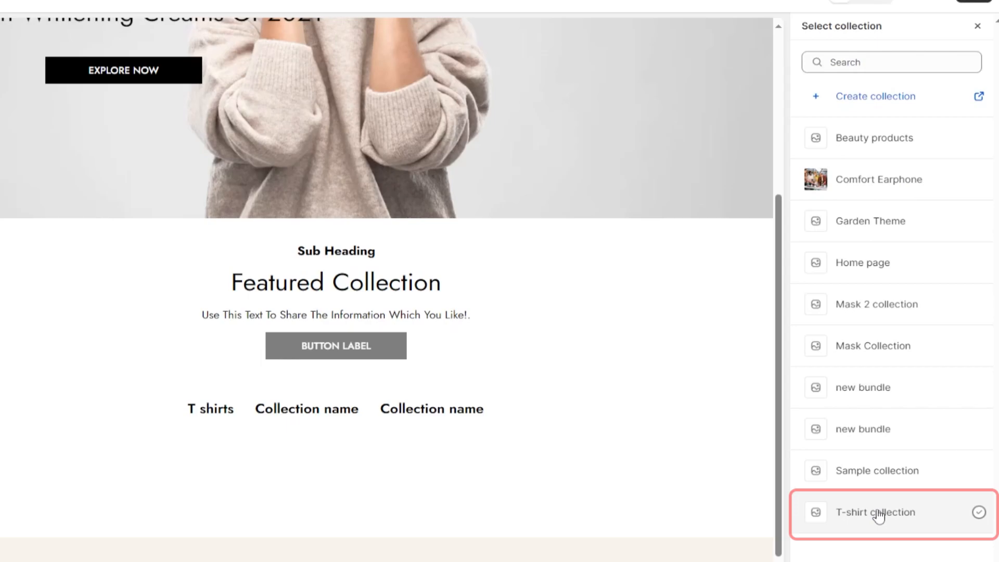
{"action": "left_click", "coordinate": [876, 512]}
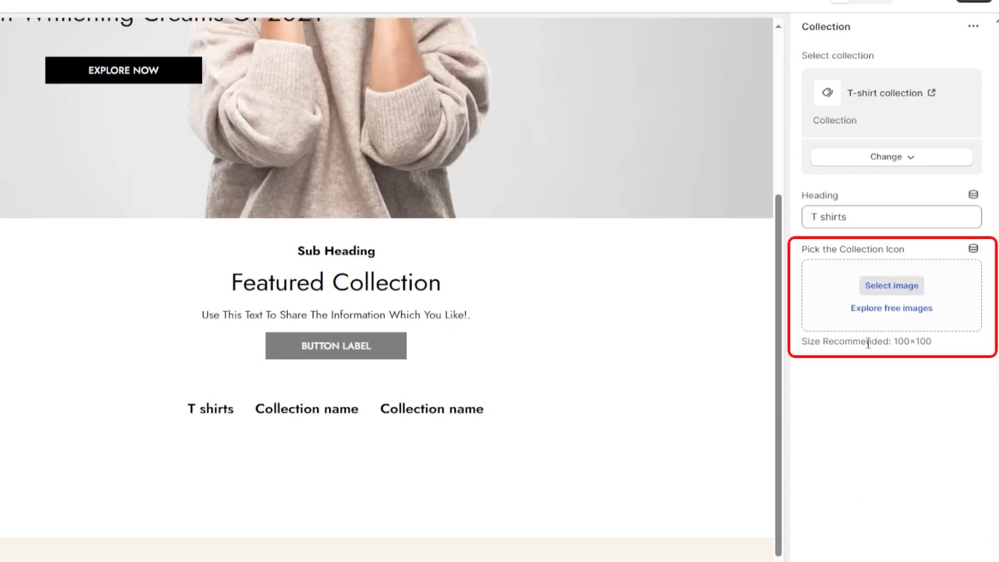
{"action": "left_click", "coordinate": [890, 285]}
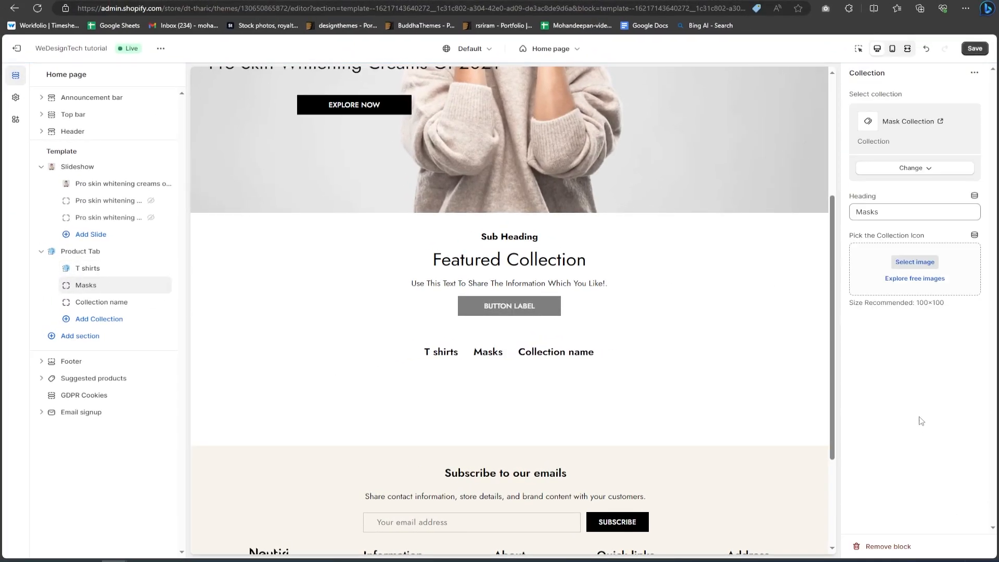
- Link the third tab to the Garden collection
{"action": "left_click", "coordinate": [914, 262]}
{"action": "type", "text": "Garden"}
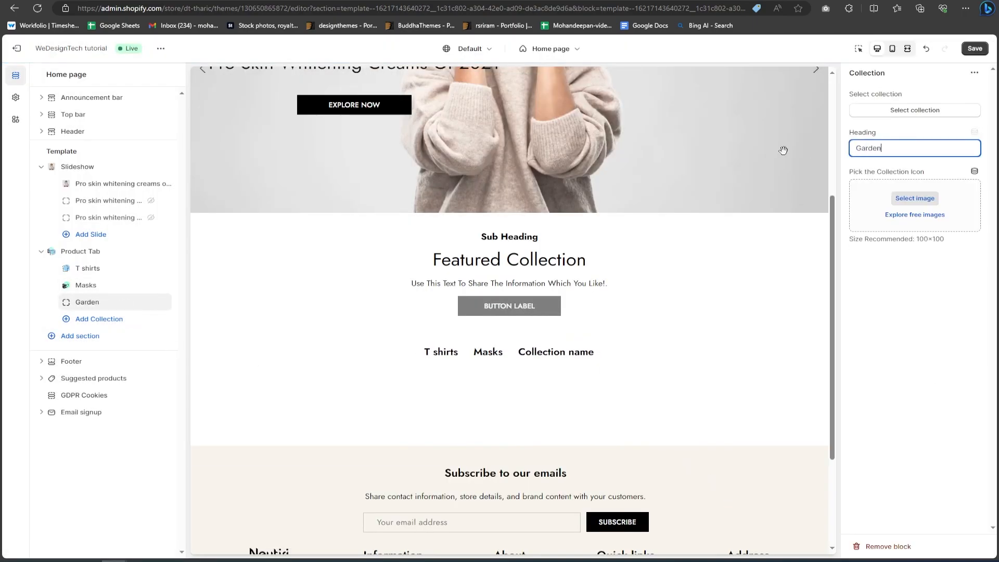
{"action": "left_click", "coordinate": [913, 110]}
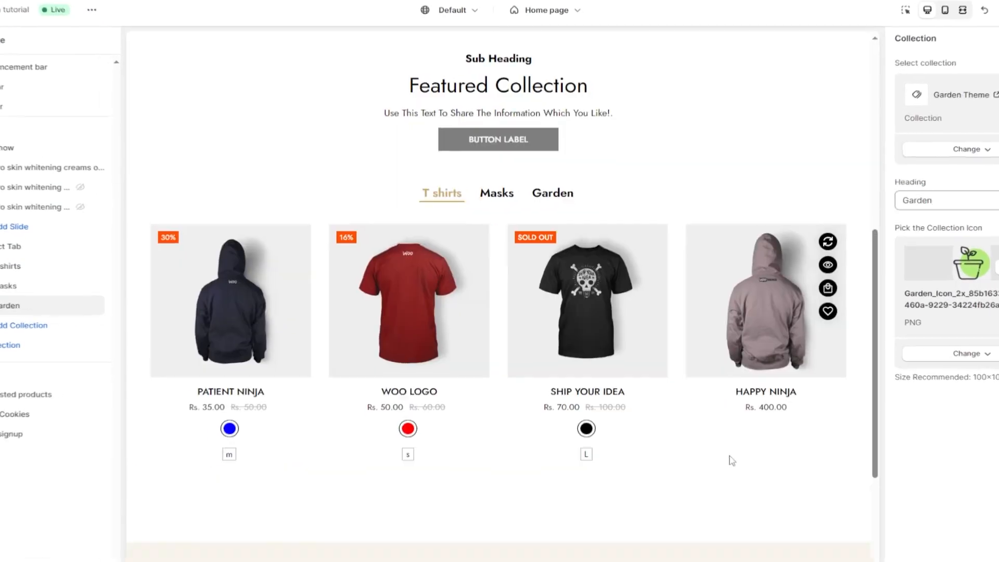
{"action": "left_click", "coordinate": [485, 181]}
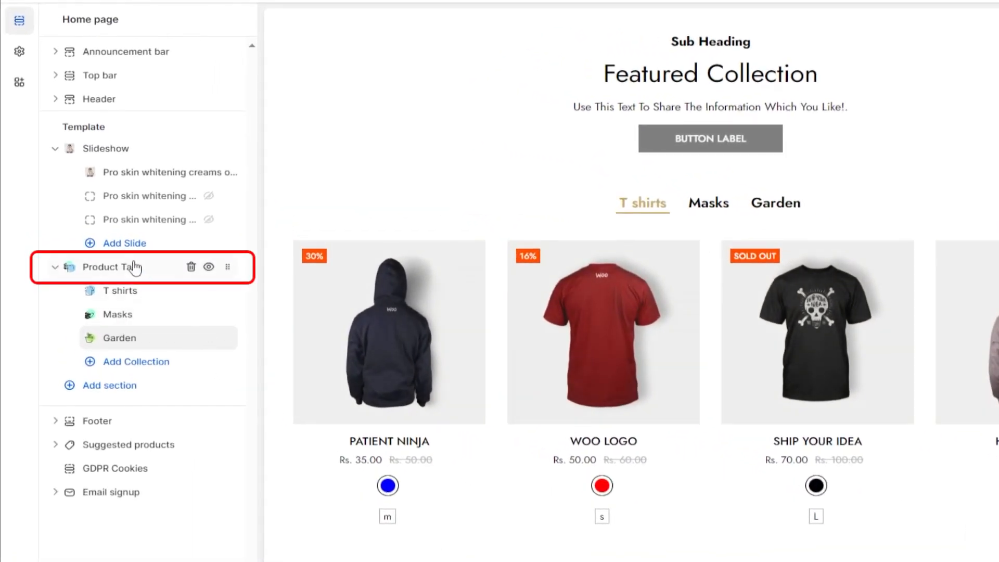
- Make the Product Tab section full width with side spacing and link its button to all collections
{"action": "left_click", "coordinate": [109, 266]}
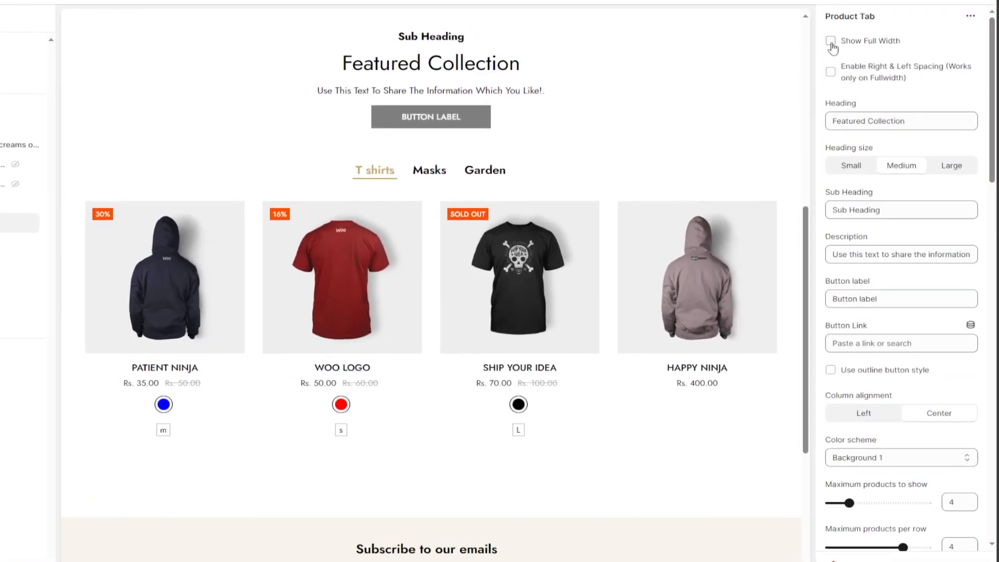
{"action": "left_click", "coordinate": [830, 41]}
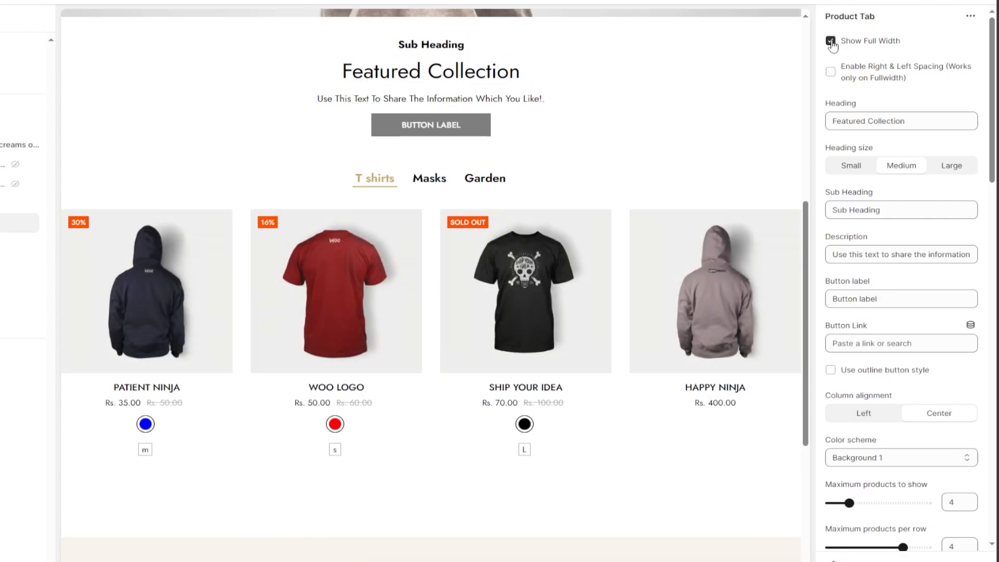
{"action": "left_click", "coordinate": [830, 72]}
{"action": "type", "text": "Heading"}
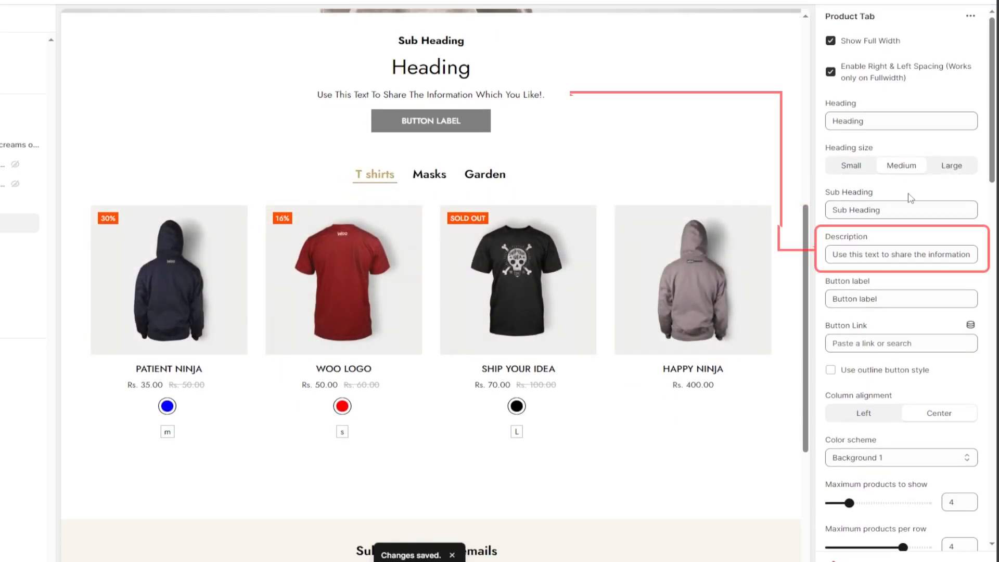
{"action": "left_click", "coordinate": [900, 343]}
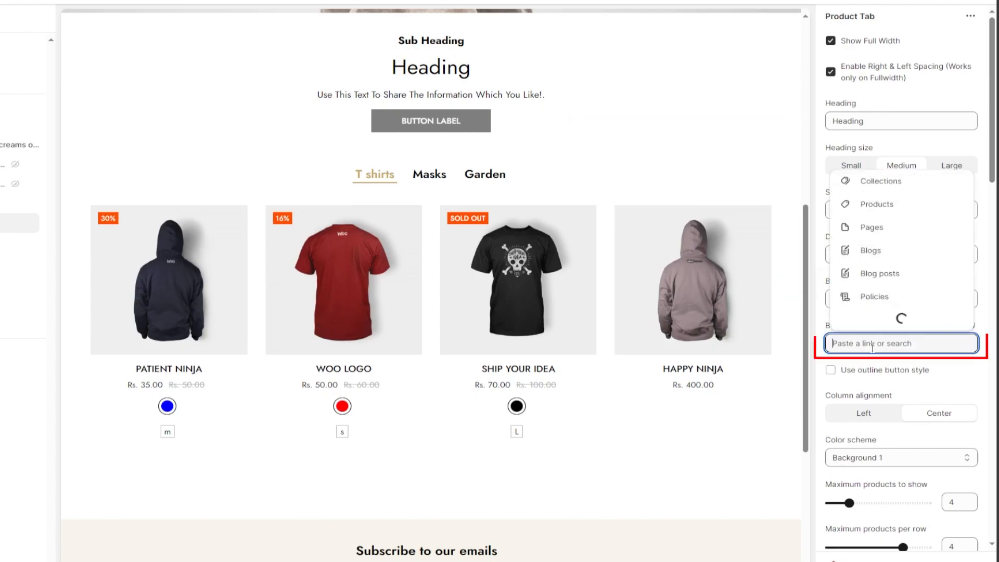
{"action": "left_click", "coordinate": [880, 181]}
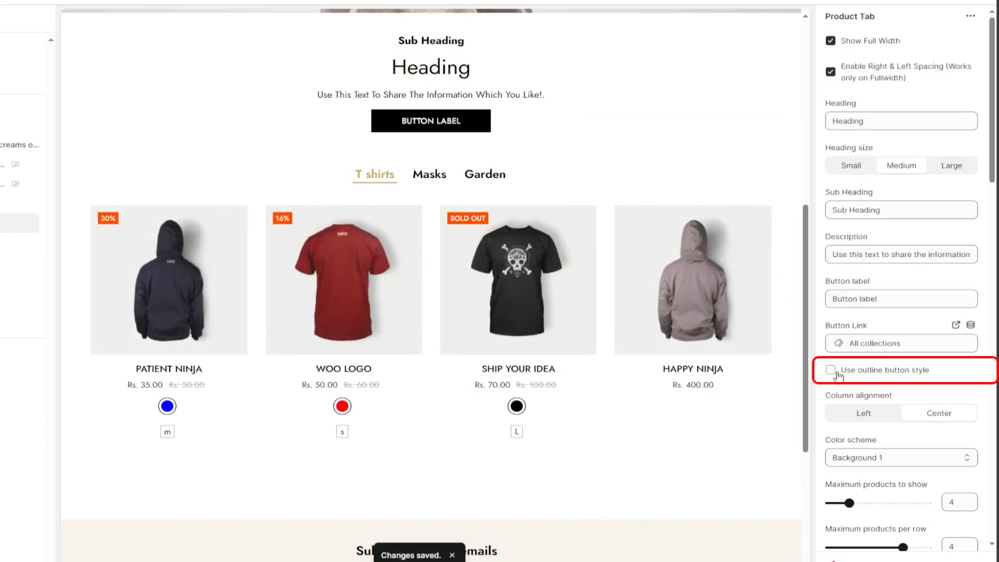
- Use the outline button style and keep the heading content centred after trying left
{"action": "left_click", "coordinate": [830, 370]}
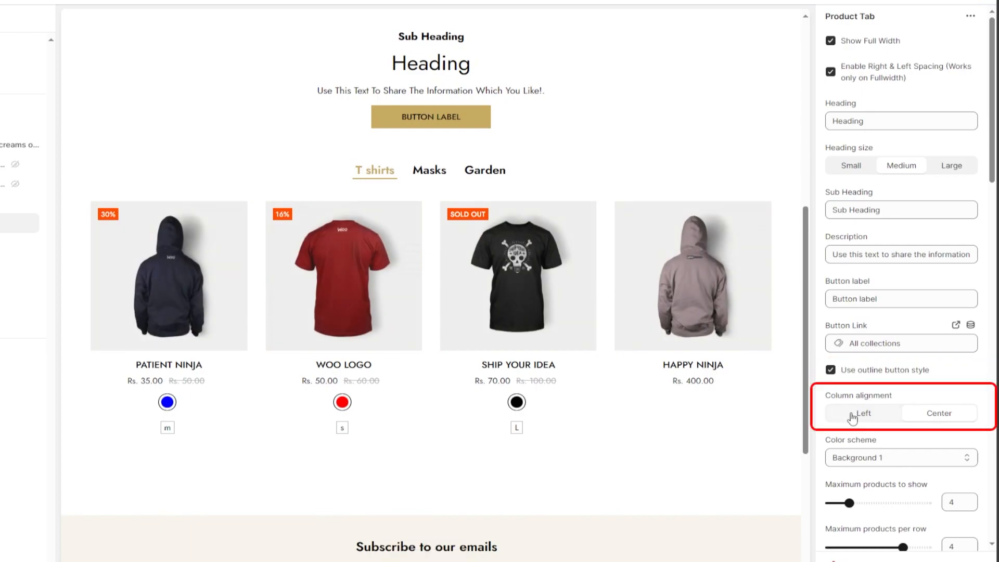
{"action": "left_click", "coordinate": [862, 413]}
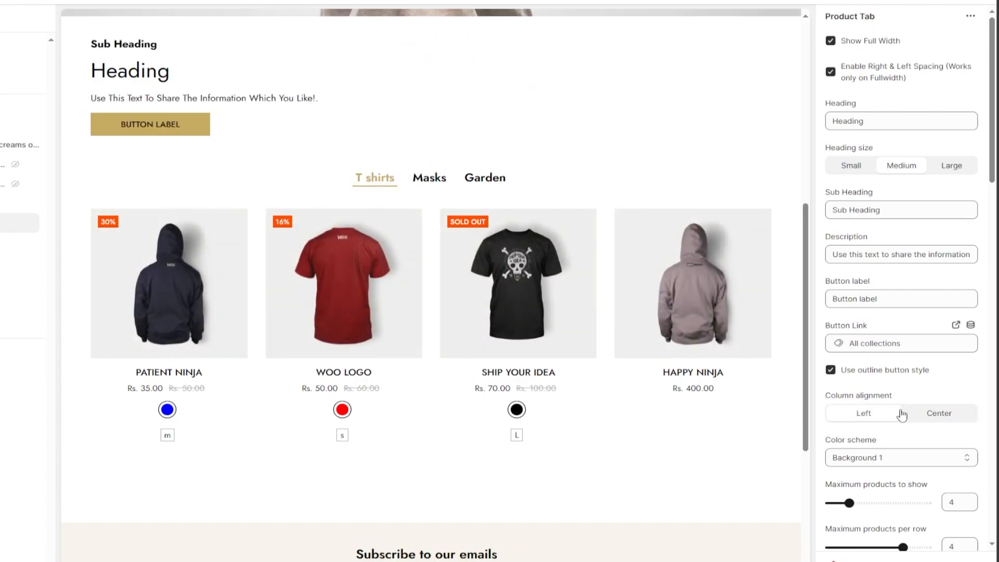
{"action": "left_click", "coordinate": [938, 413]}
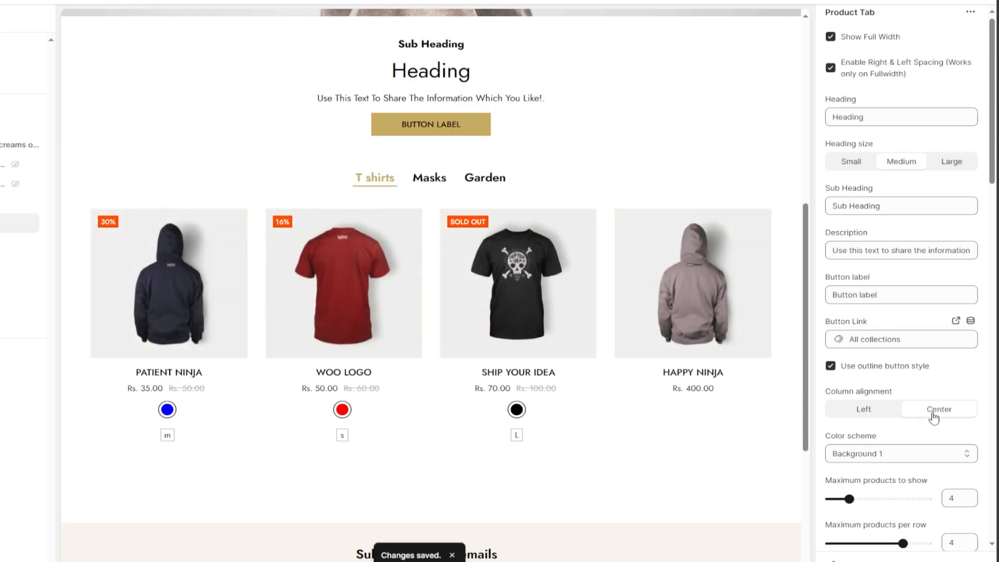
- Keep Background 1 after trying Inverse; show up to 8 products, 5 per row
{"action": "scroll", "scroll_direction": "down", "scroll_amount": 3}
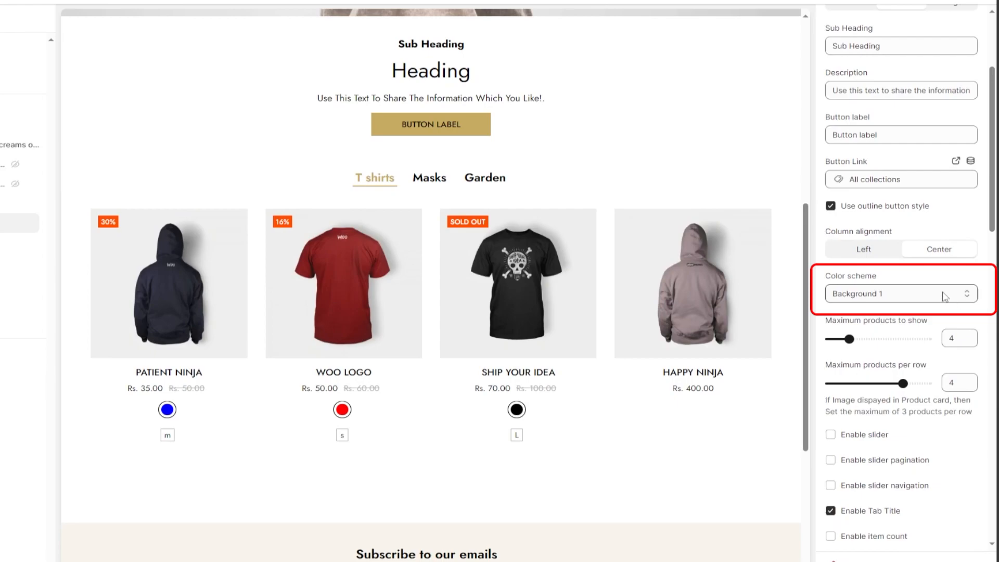
{"action": "left_click", "coordinate": [900, 294]}
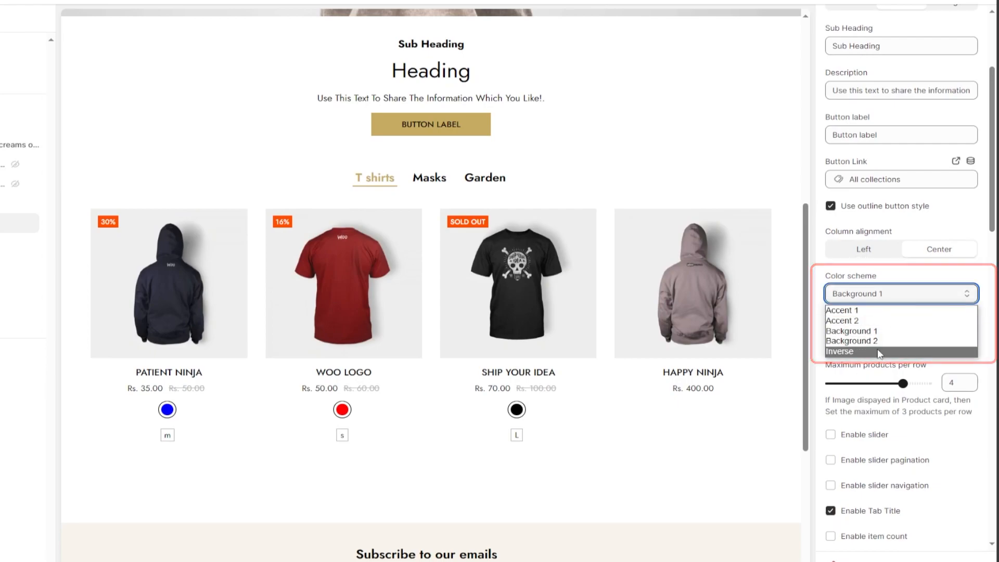
{"action": "left_click", "coordinate": [838, 352]}
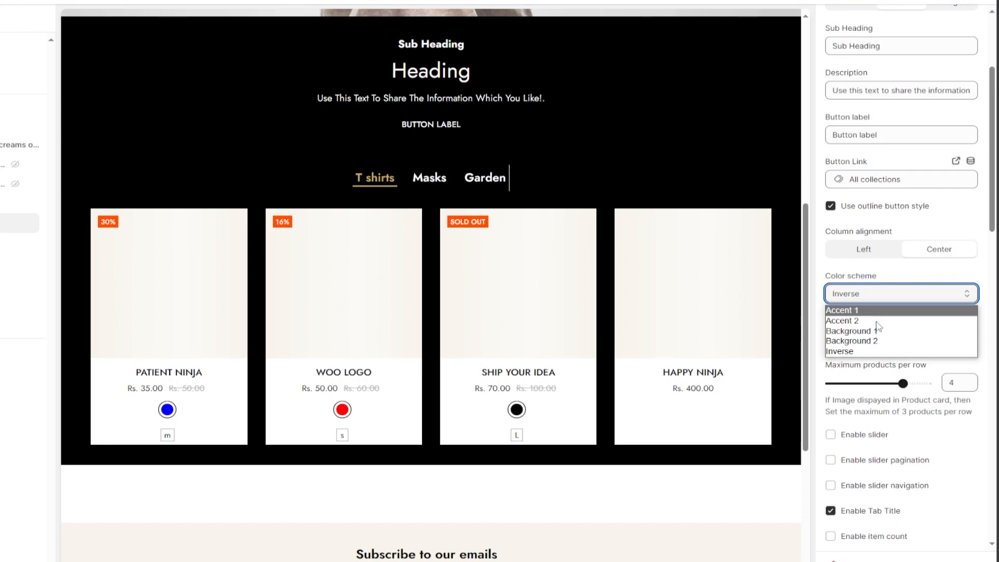
{"action": "left_click", "coordinate": [851, 331]}
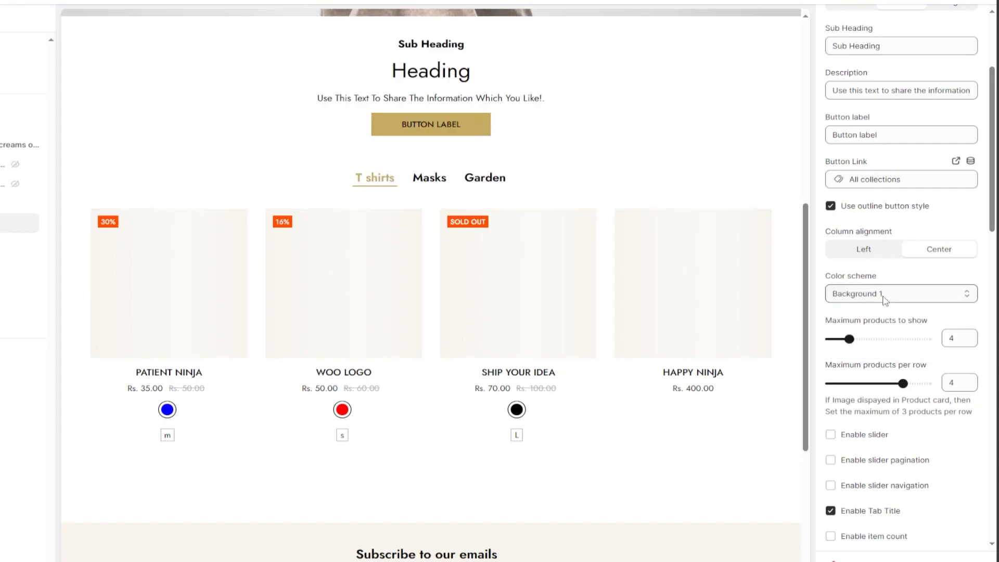
{"action": "left_click_drag", "start_coordinate": [852, 338], "coordinate": [878, 338]}
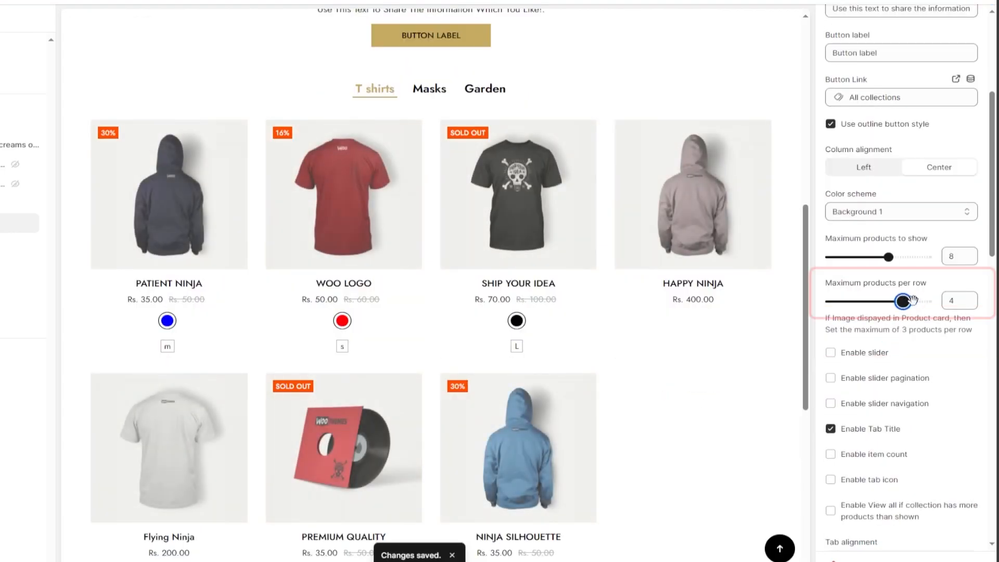
{"action": "left_click_drag", "start_coordinate": [903, 299], "coordinate": [915, 300]}
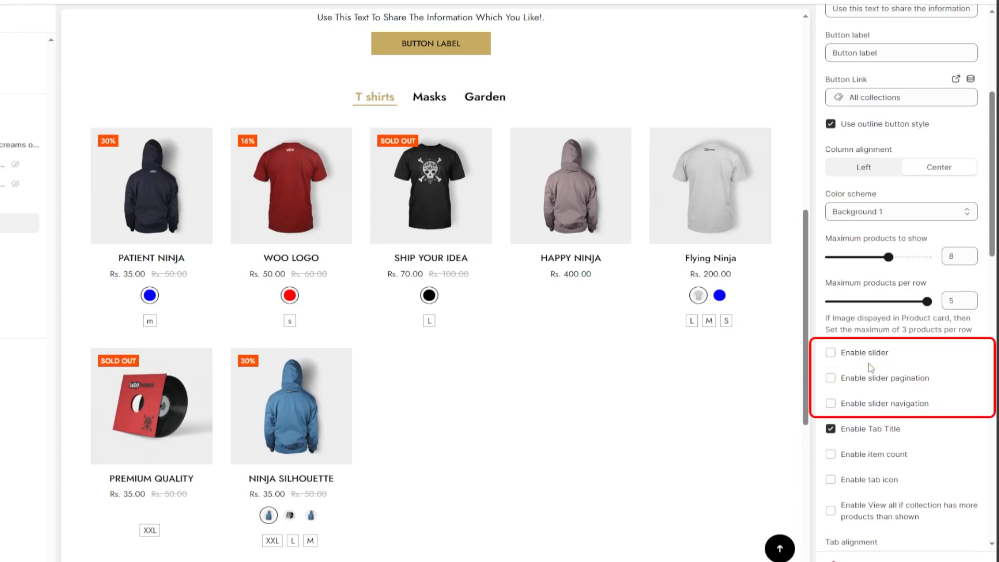
- Enable the slider, tab item counts and a View All button for larger collections
{"action": "left_click", "coordinate": [830, 352]}
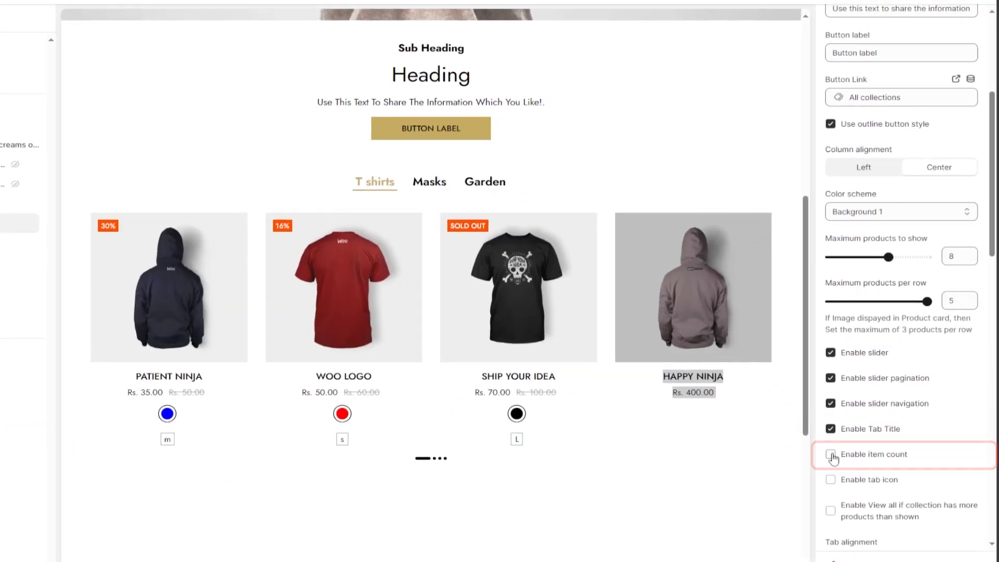
{"action": "left_click", "coordinate": [830, 480]}
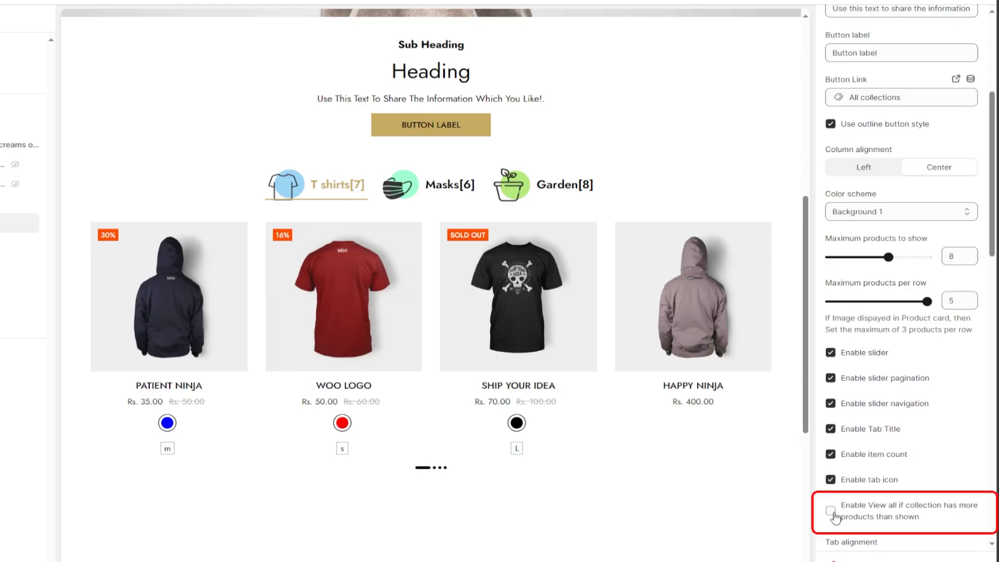
{"action": "left_click", "coordinate": [830, 509]}
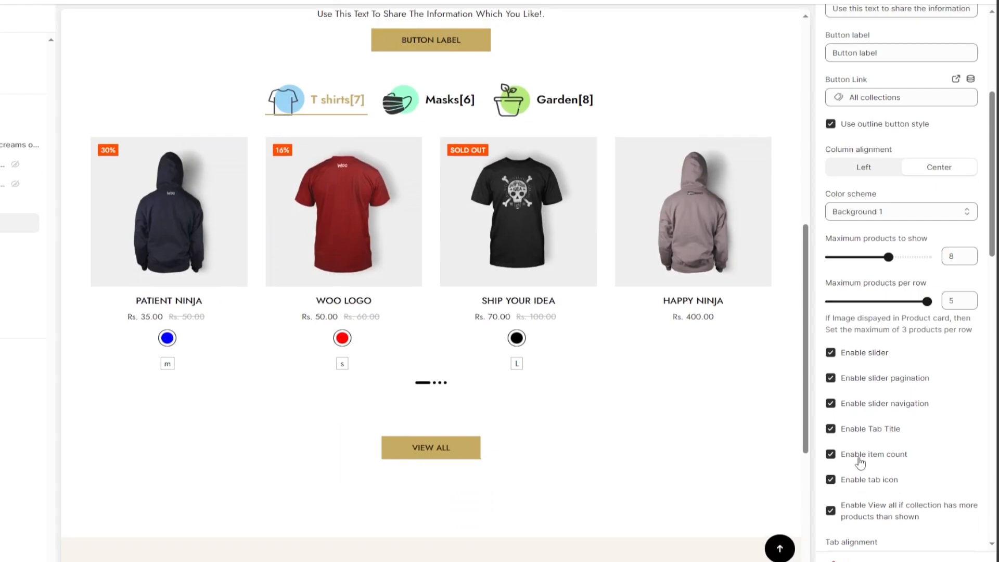
{"action": "scroll", "scroll_direction": "down", "scroll_amount": 3}
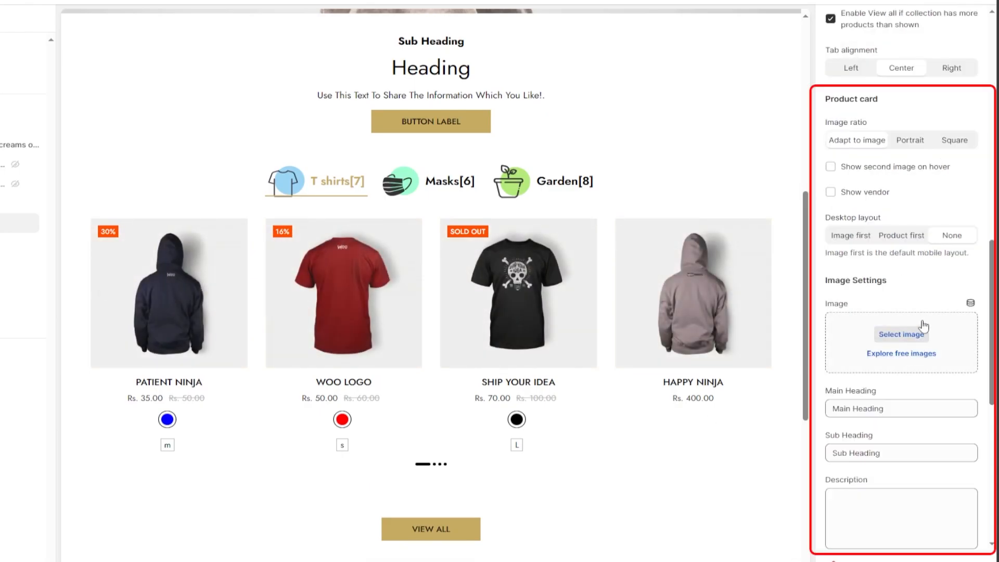
- Try a side image, set Desktop layout to None, and raise top padding to 50 px
{"action": "left_click", "coordinate": [900, 334]}
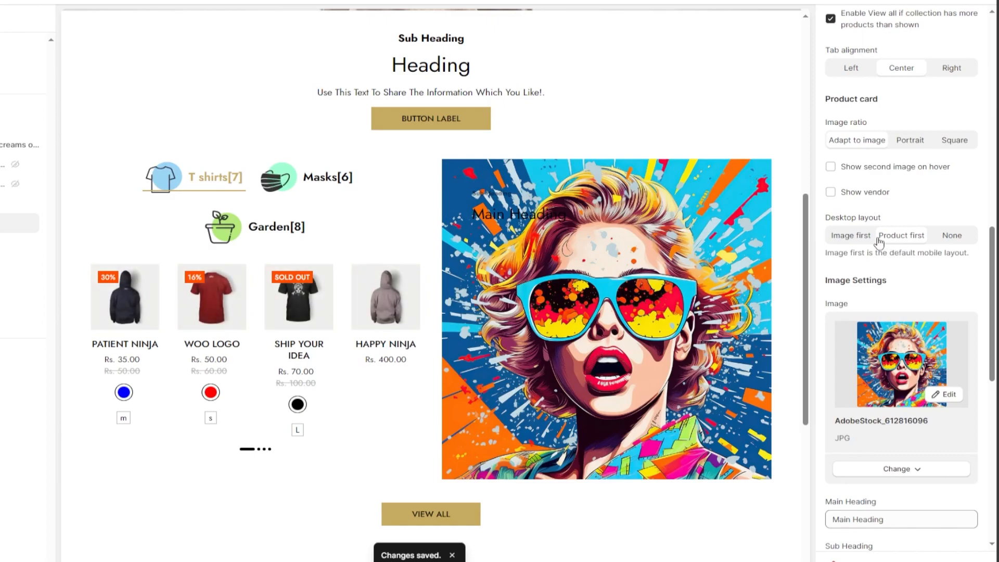
{"action": "left_click", "coordinate": [850, 235]}
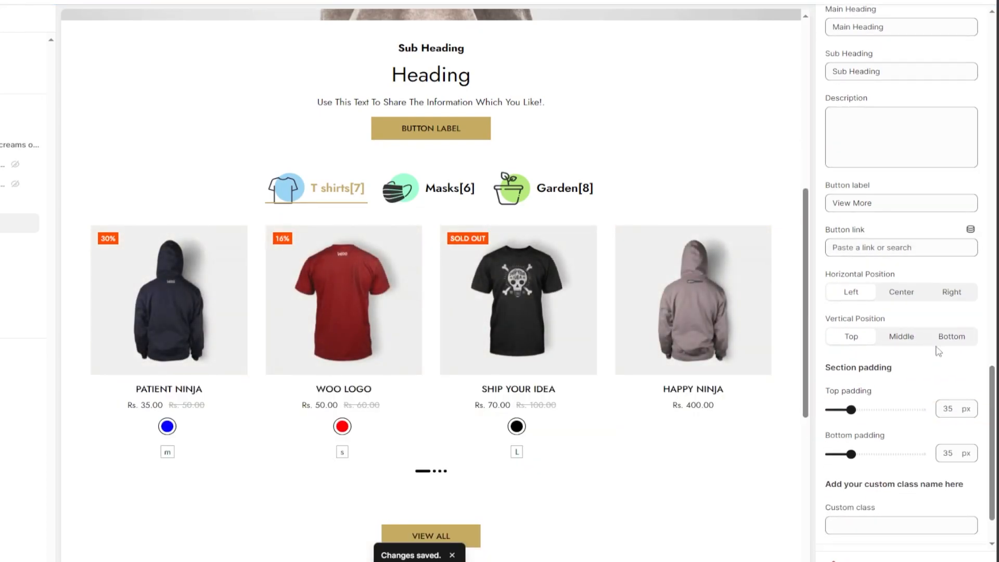
{"action": "scroll", "scroll_direction": "down", "scroll_amount": 3}
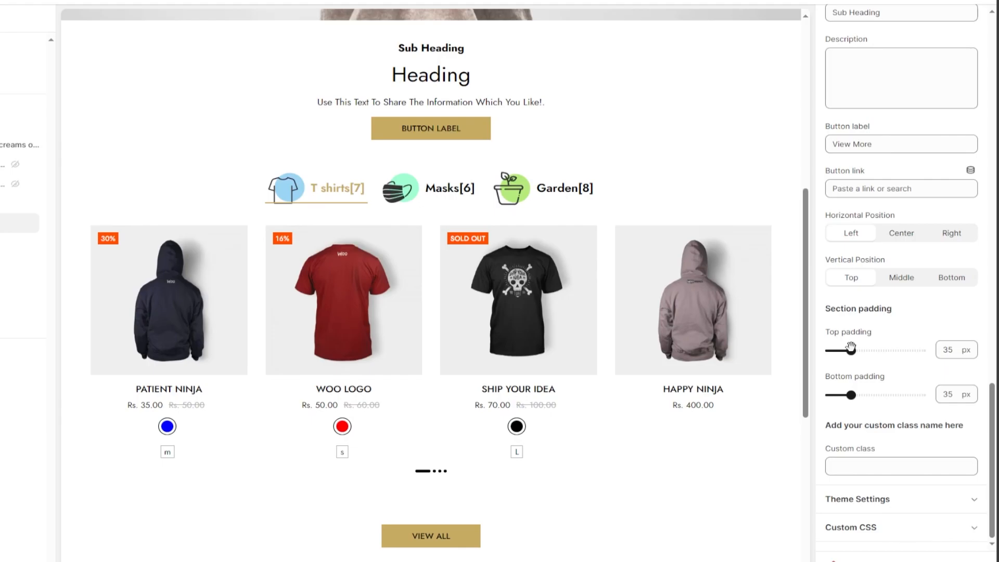
{"action": "left_click_drag", "start_coordinate": [844, 349], "coordinate": [856, 349]}
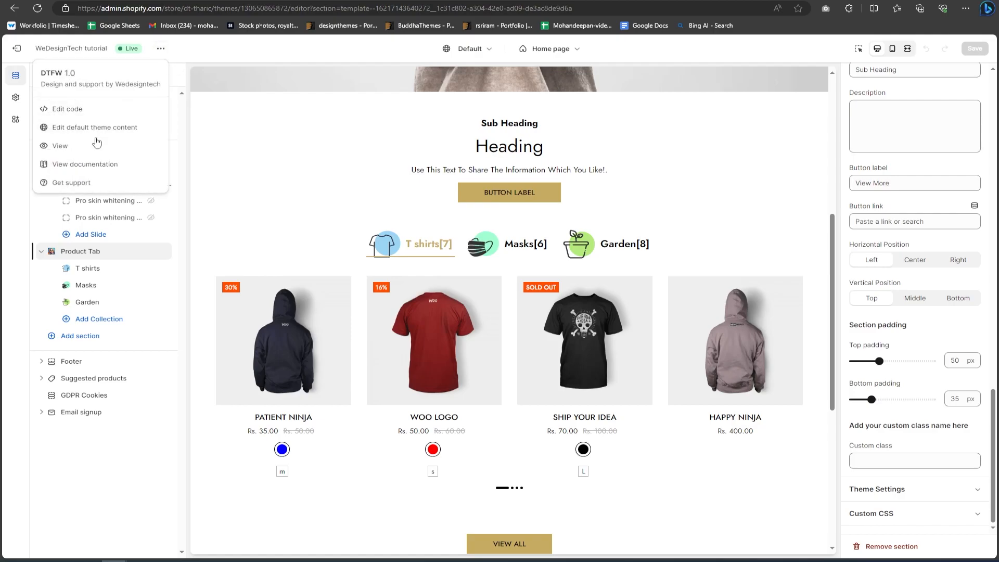
- View the live storefront and slide through the T shirts product carousel
{"action": "left_click", "coordinate": [60, 145]}
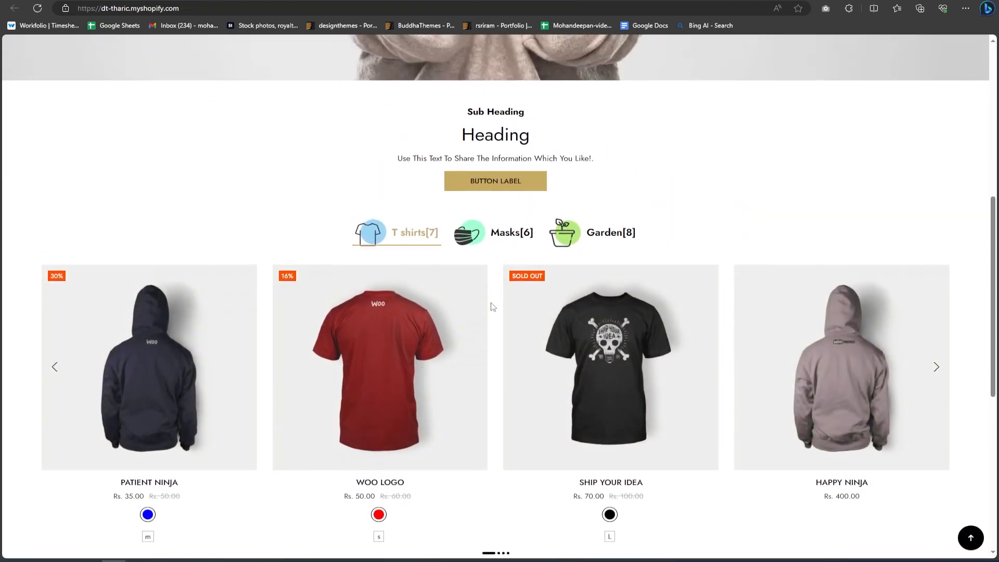
{"action": "scroll", "scroll_direction": "down", "scroll_amount": 3}
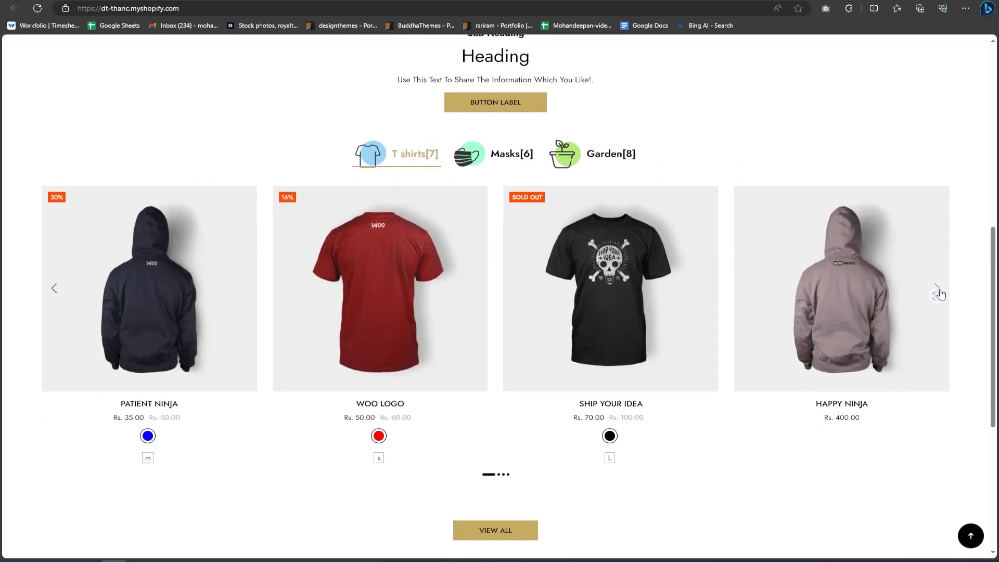
{"action": "left_click", "coordinate": [938, 294]}
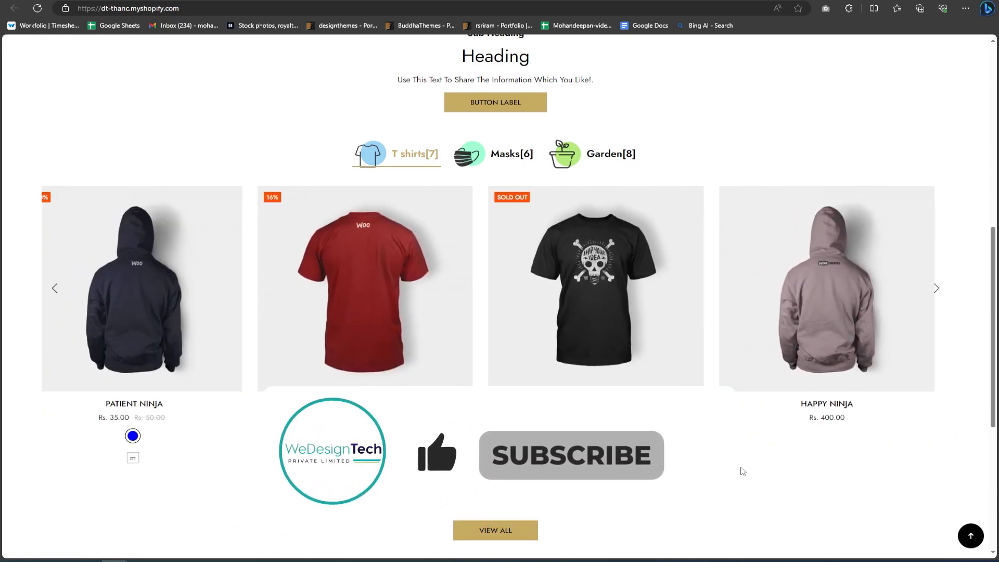
{"action": "left_click", "coordinate": [571, 454]}
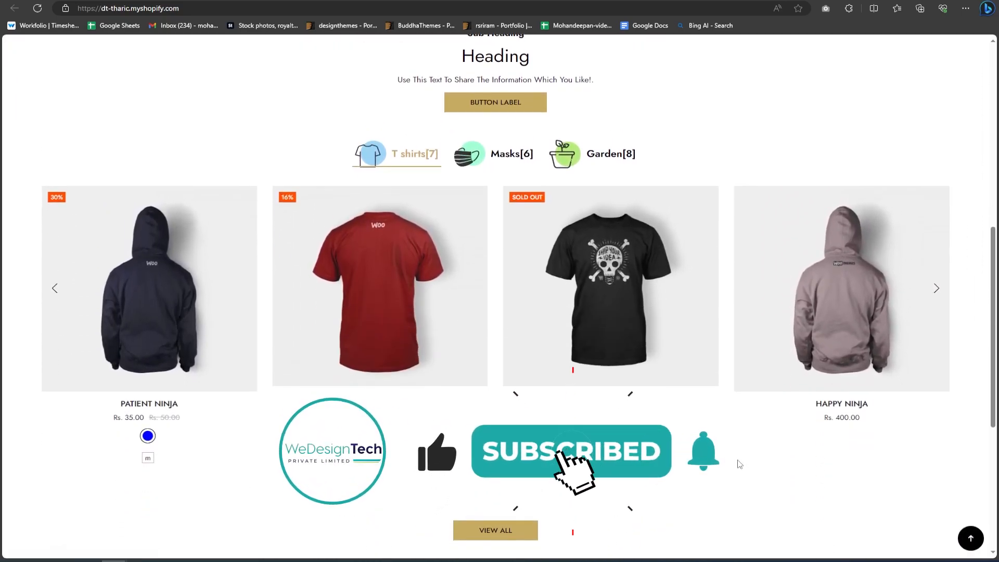